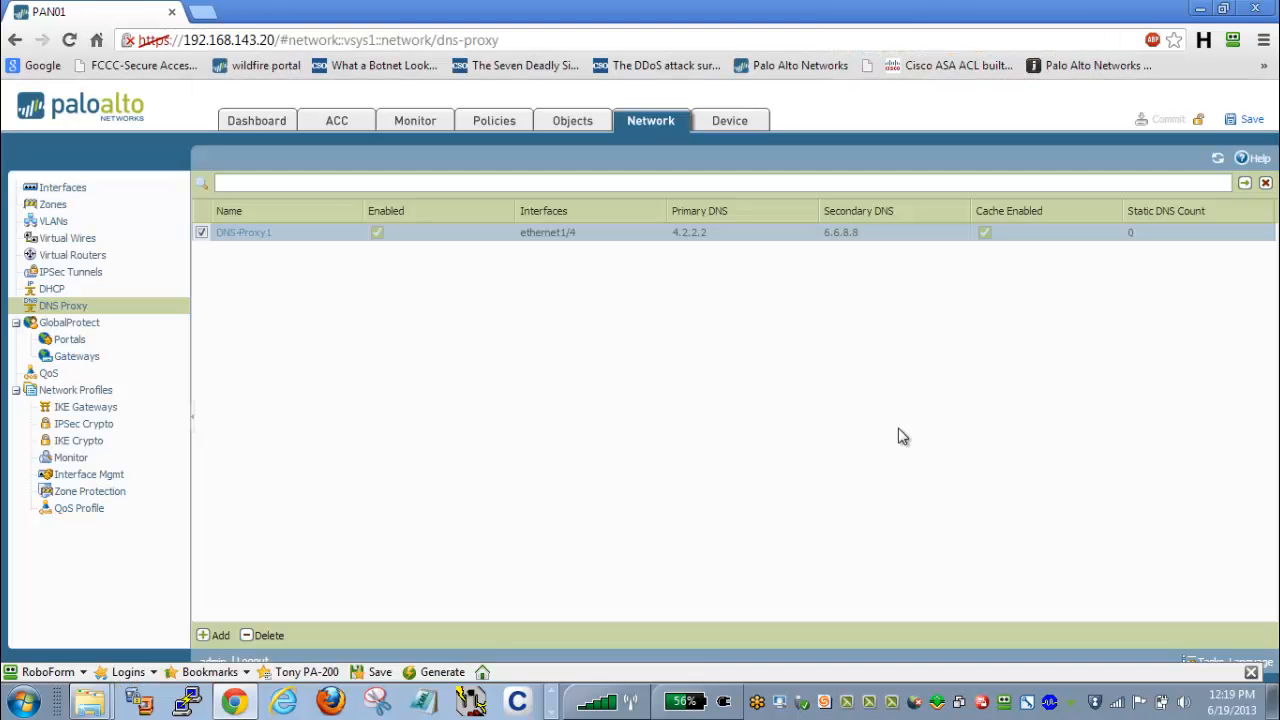
{"action": "mouse_move", "coordinate": [284, 316]}
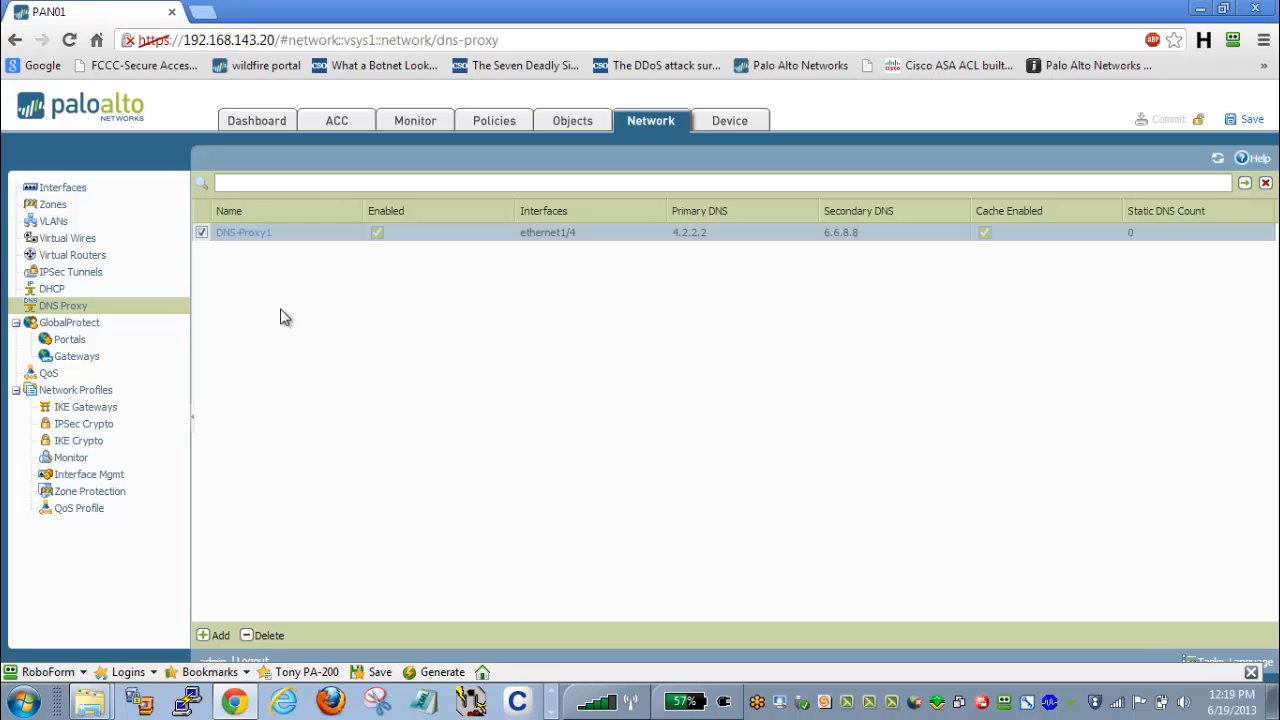
{"action": "mouse_move", "coordinate": [276, 256]}
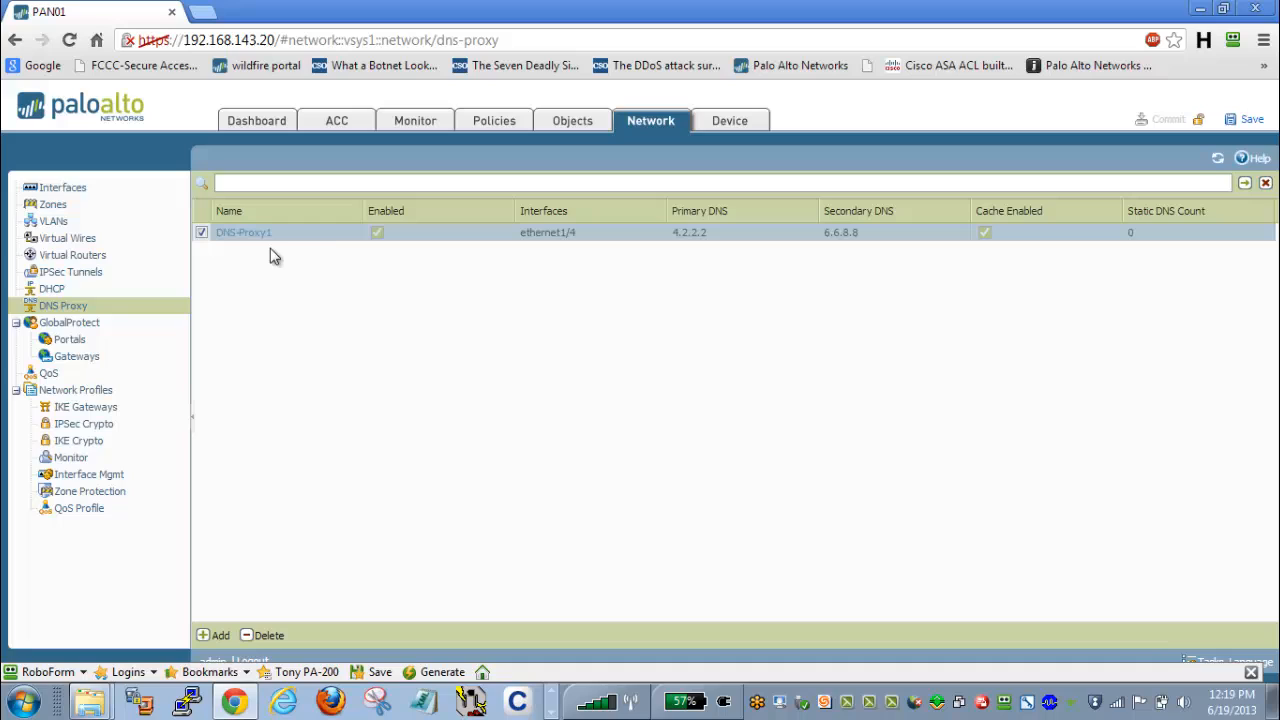
{"action": "mouse_move", "coordinate": [392, 260]}
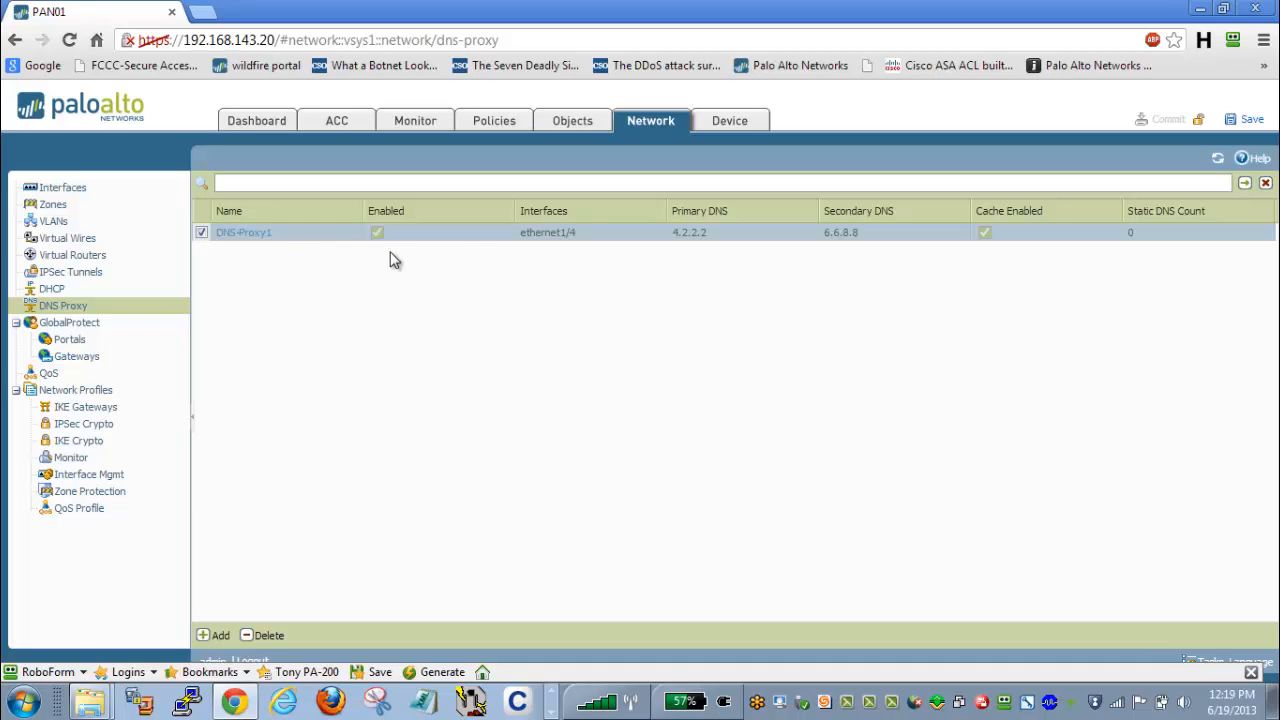
{"action": "mouse_move", "coordinate": [570, 248]}
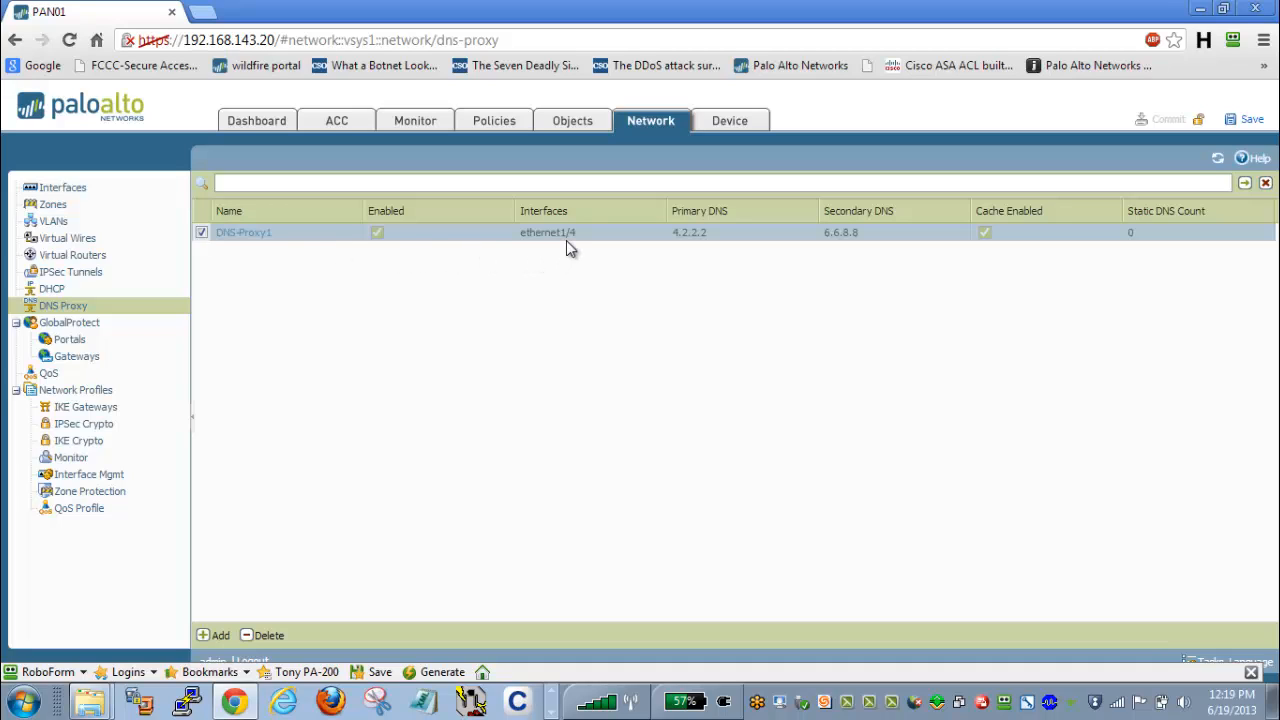
{"action": "mouse_move", "coordinate": [596, 248]}
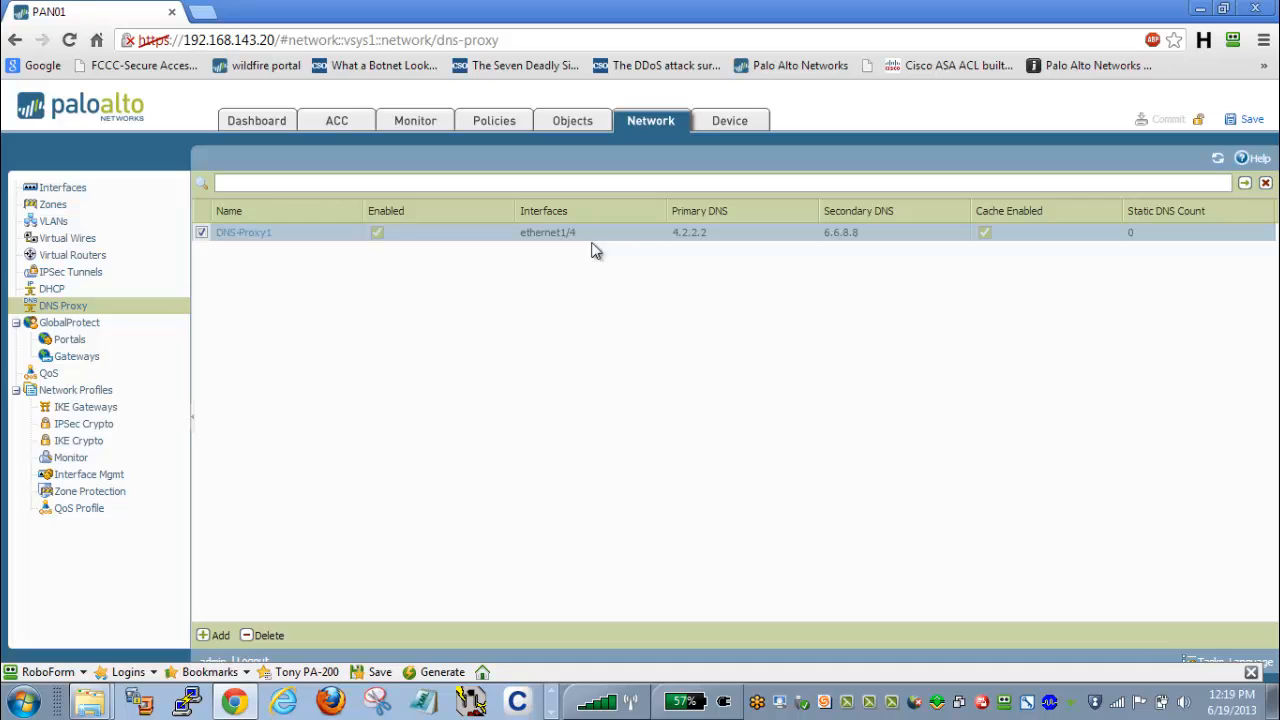
{"action": "mouse_move", "coordinate": [698, 256]}
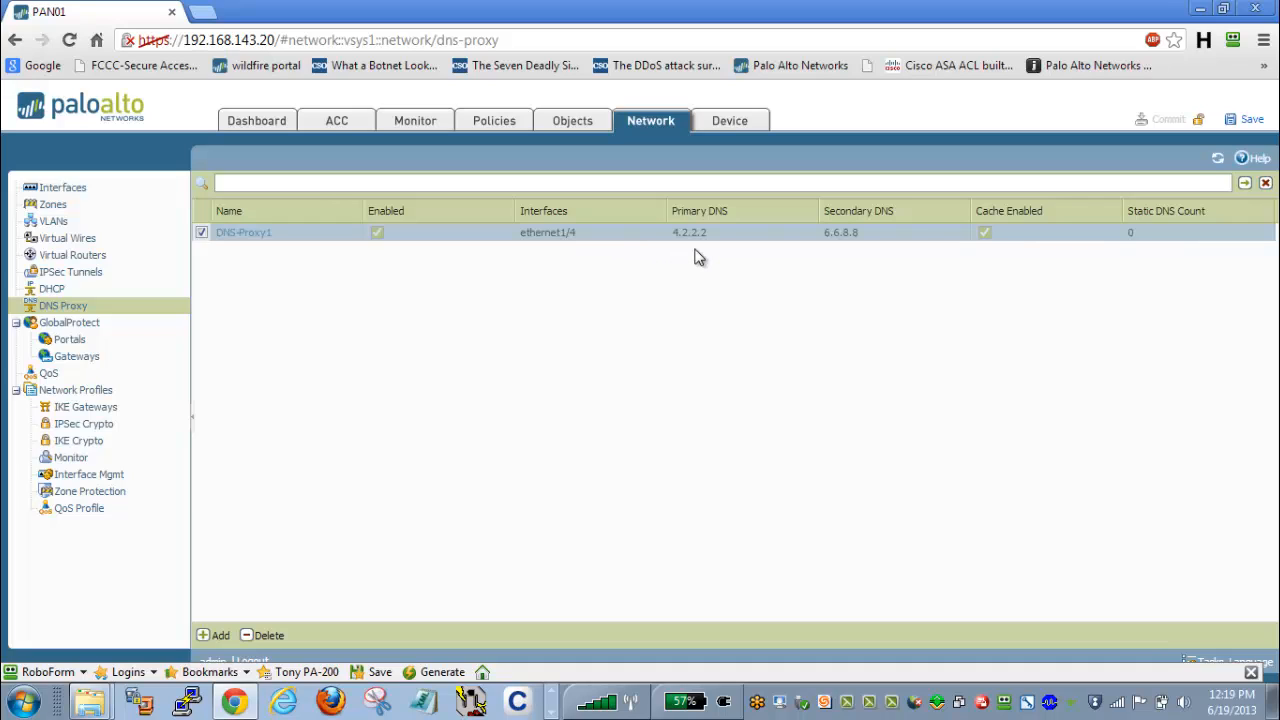
{"action": "mouse_move", "coordinate": [832, 248]}
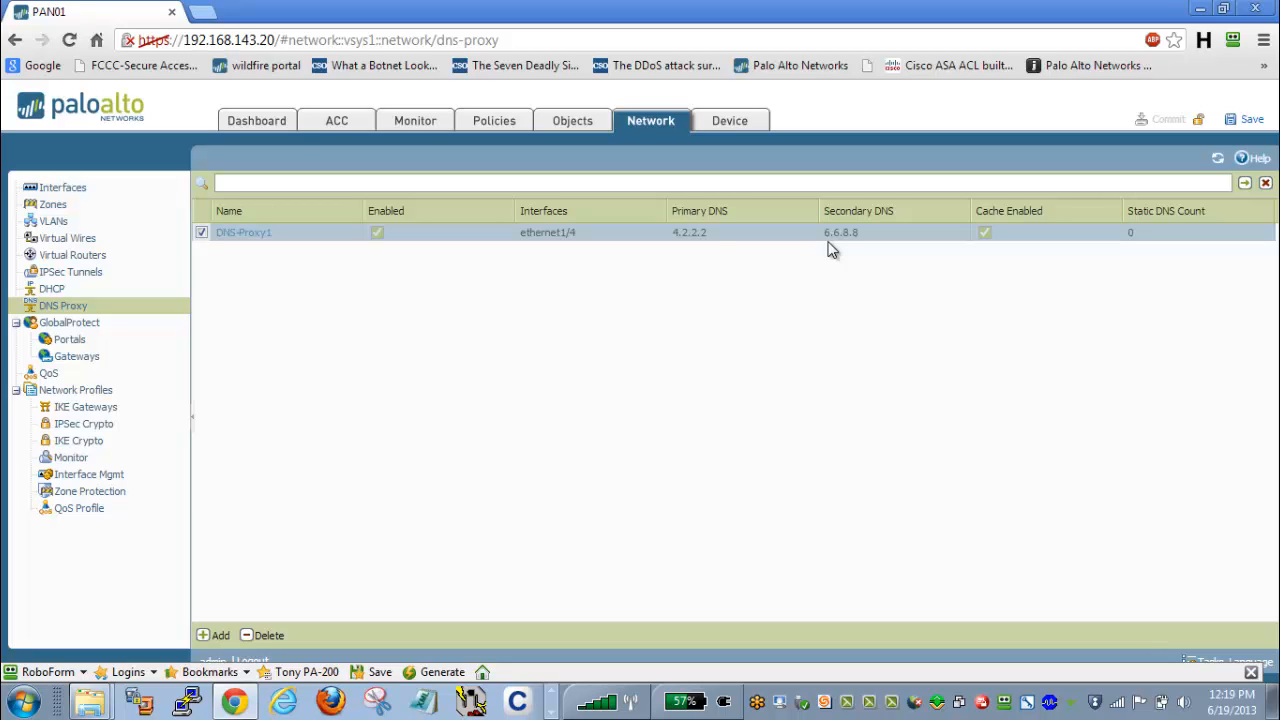
{"action": "mouse_move", "coordinate": [262, 250]}
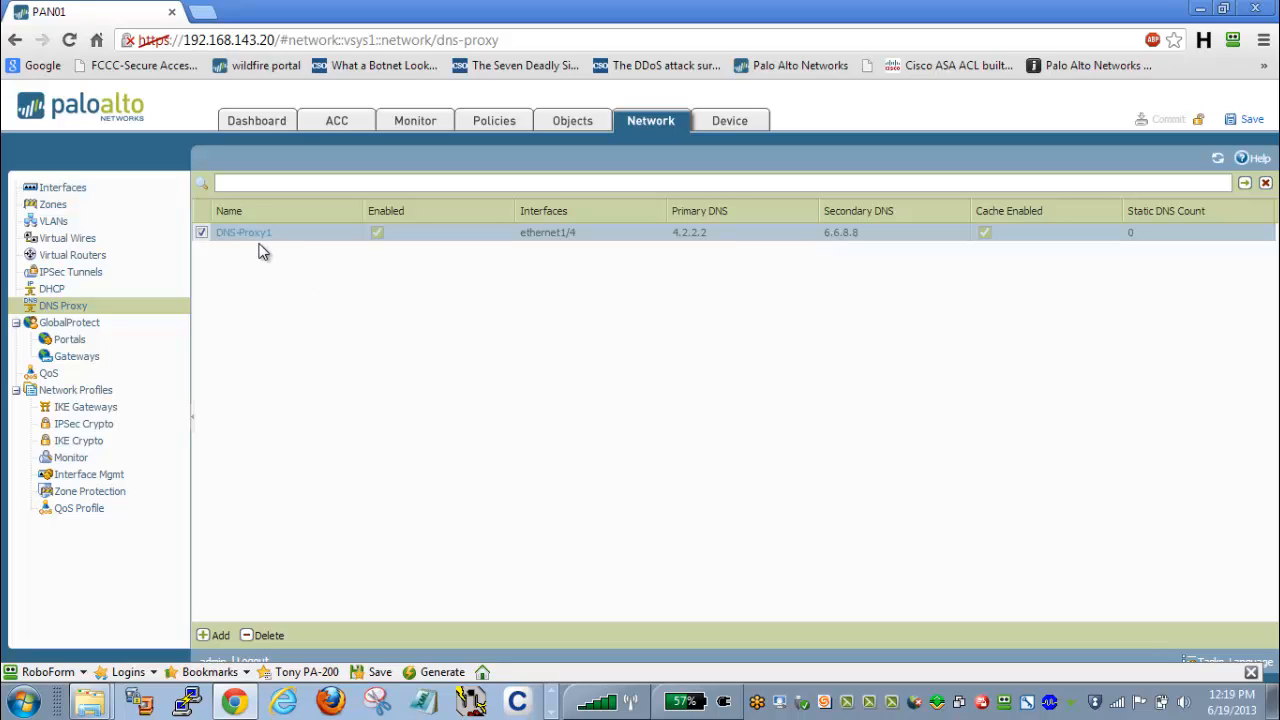
- Review DNS-Proxy1's rules, then its Advanced settings: cache 1024 entries for 4 hours, UDP retries 2 s, 5 attempts
{"action": "left_click", "coordinate": [244, 232]}
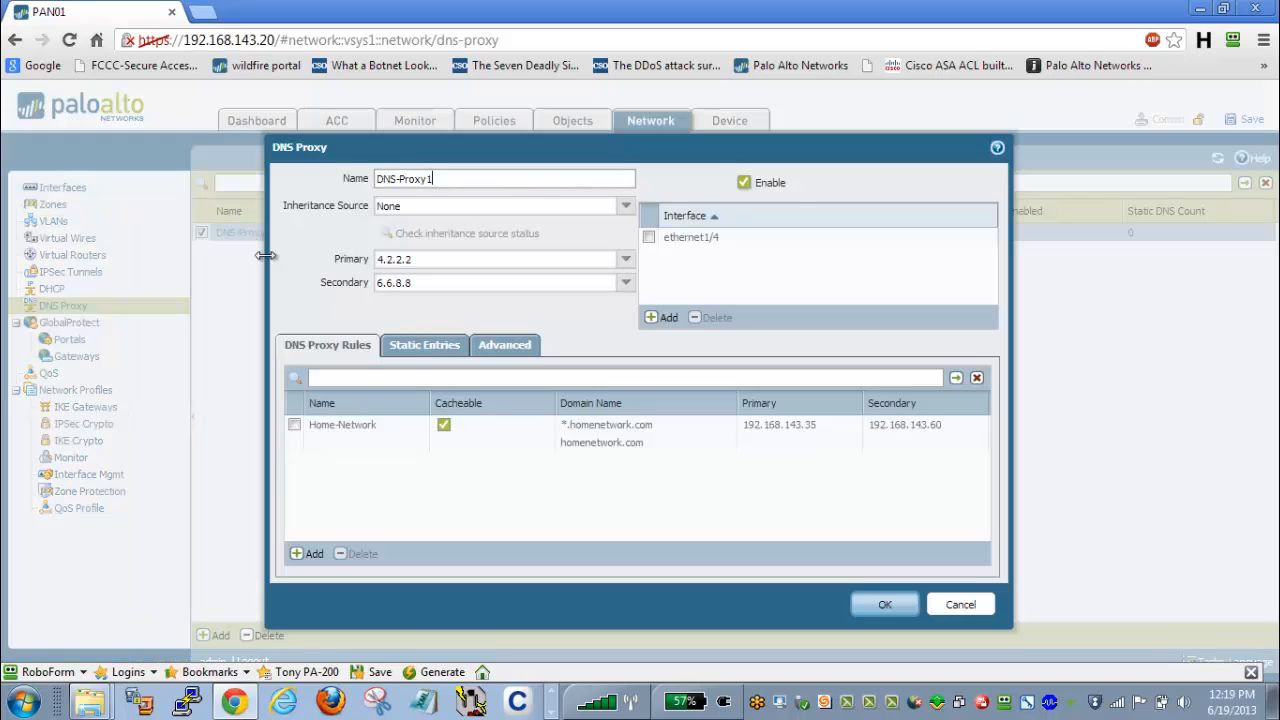
{"action": "mouse_move", "coordinate": [448, 316]}
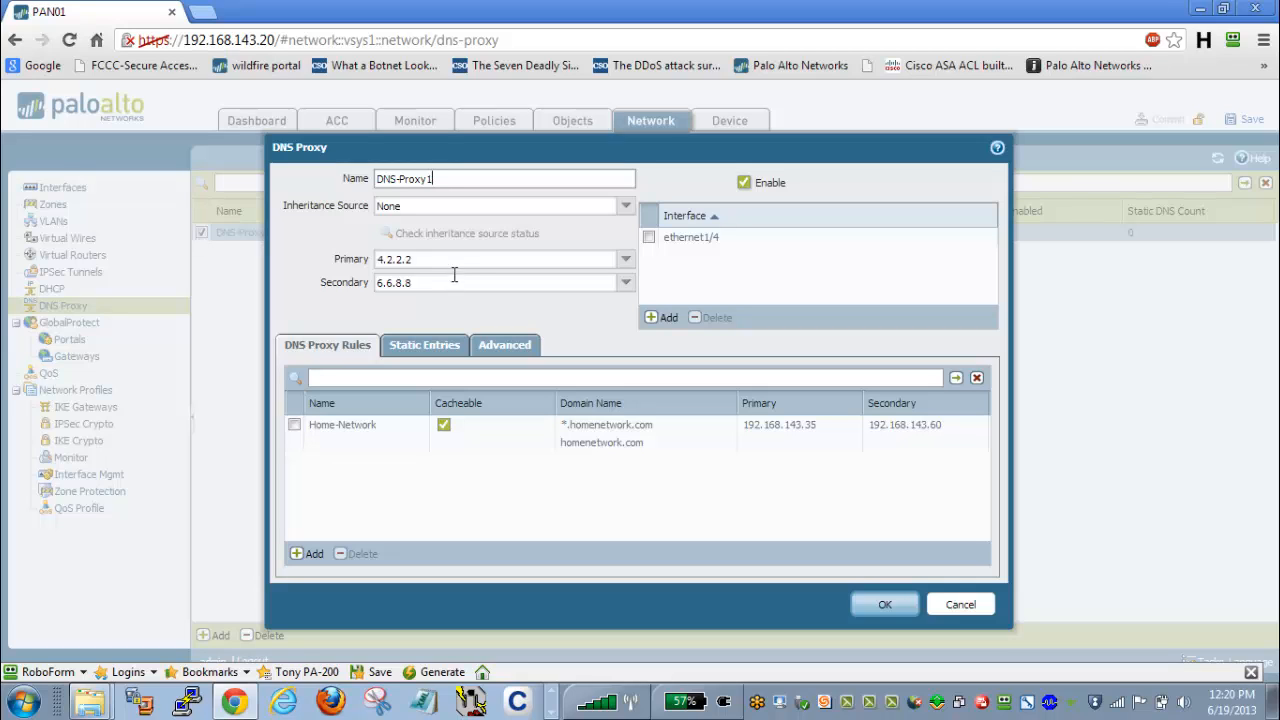
{"action": "mouse_move", "coordinate": [468, 288]}
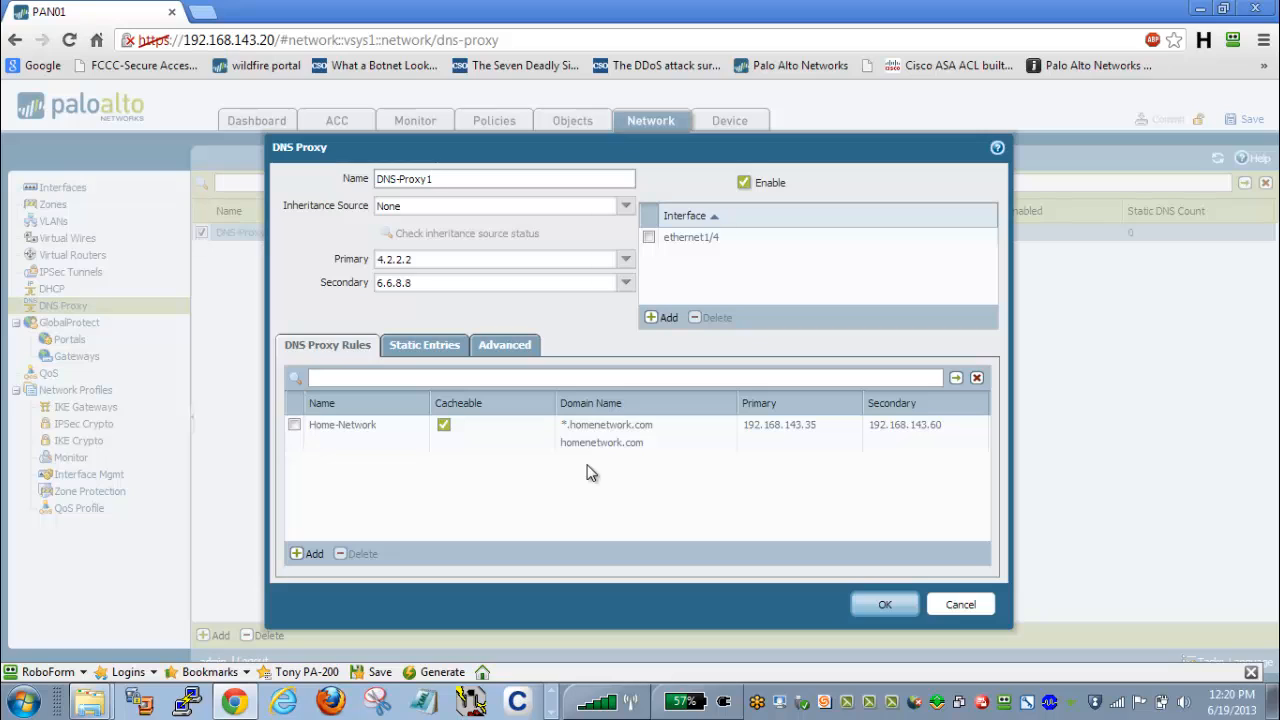
{"action": "mouse_move", "coordinate": [604, 462]}
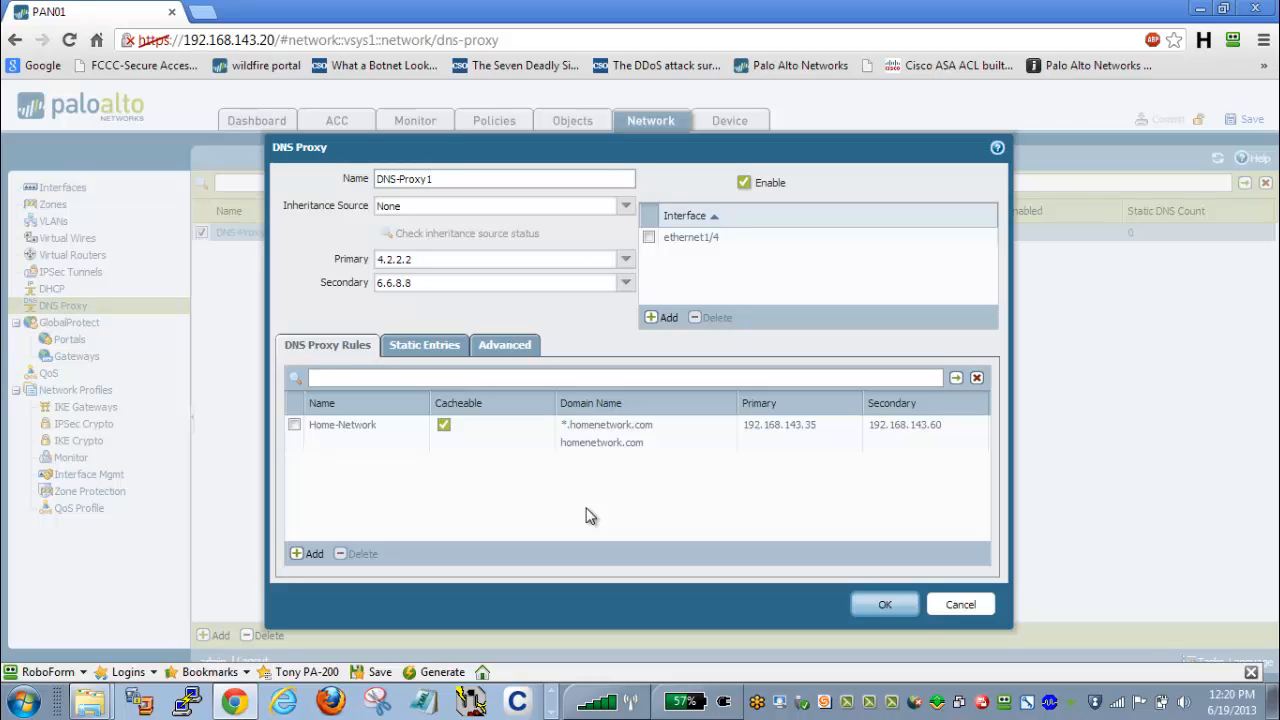
{"action": "mouse_move", "coordinate": [490, 468]}
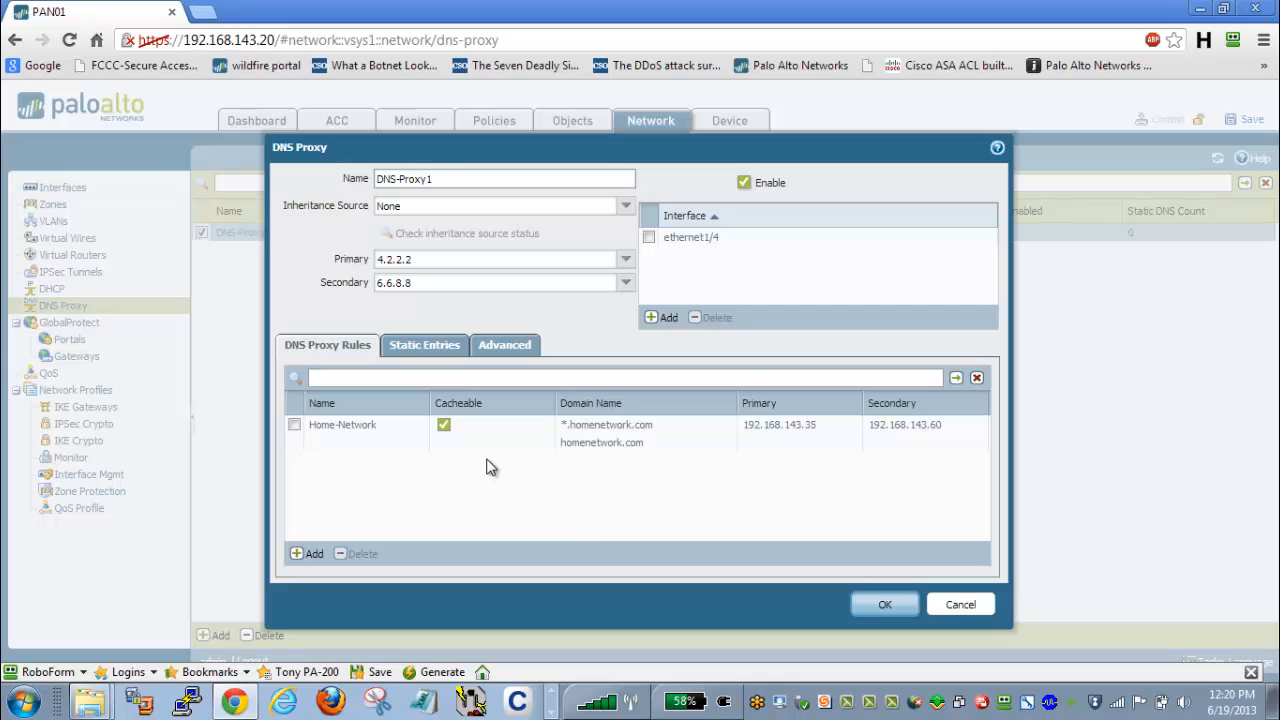
{"action": "left_click", "coordinate": [504, 178]}
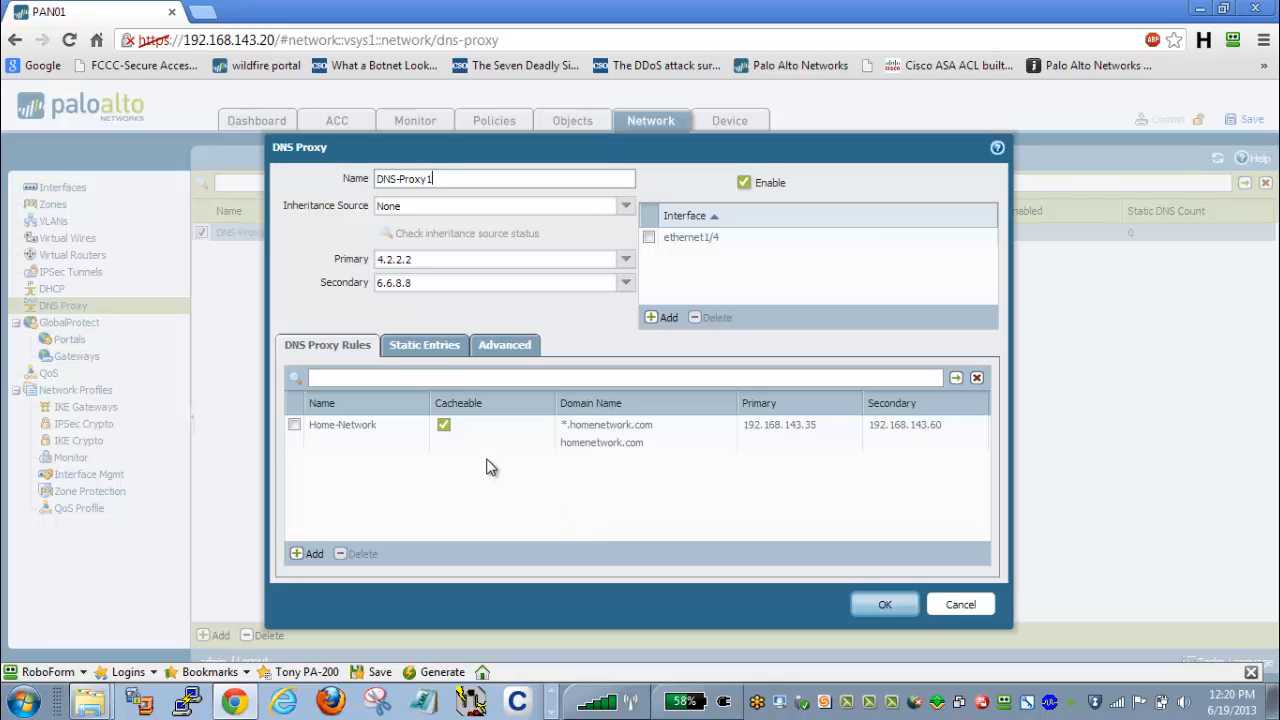
{"action": "left_click", "coordinate": [504, 344]}
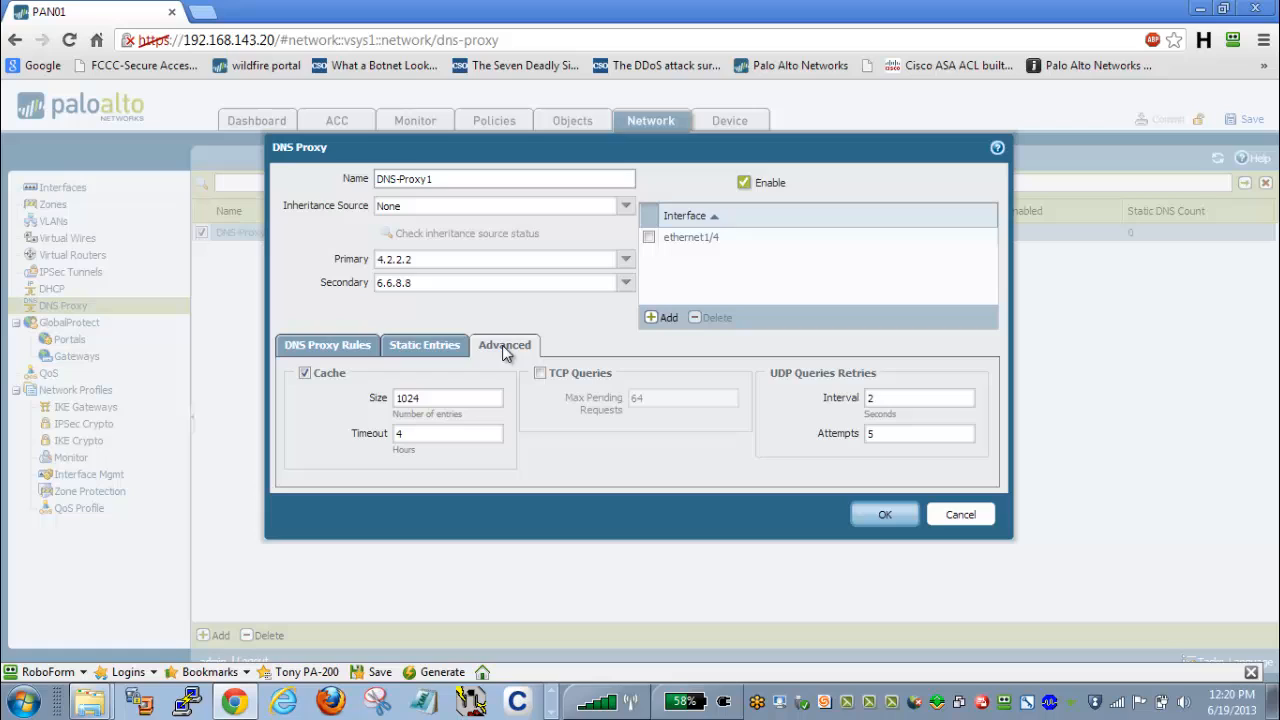
{"action": "mouse_move", "coordinate": [470, 368]}
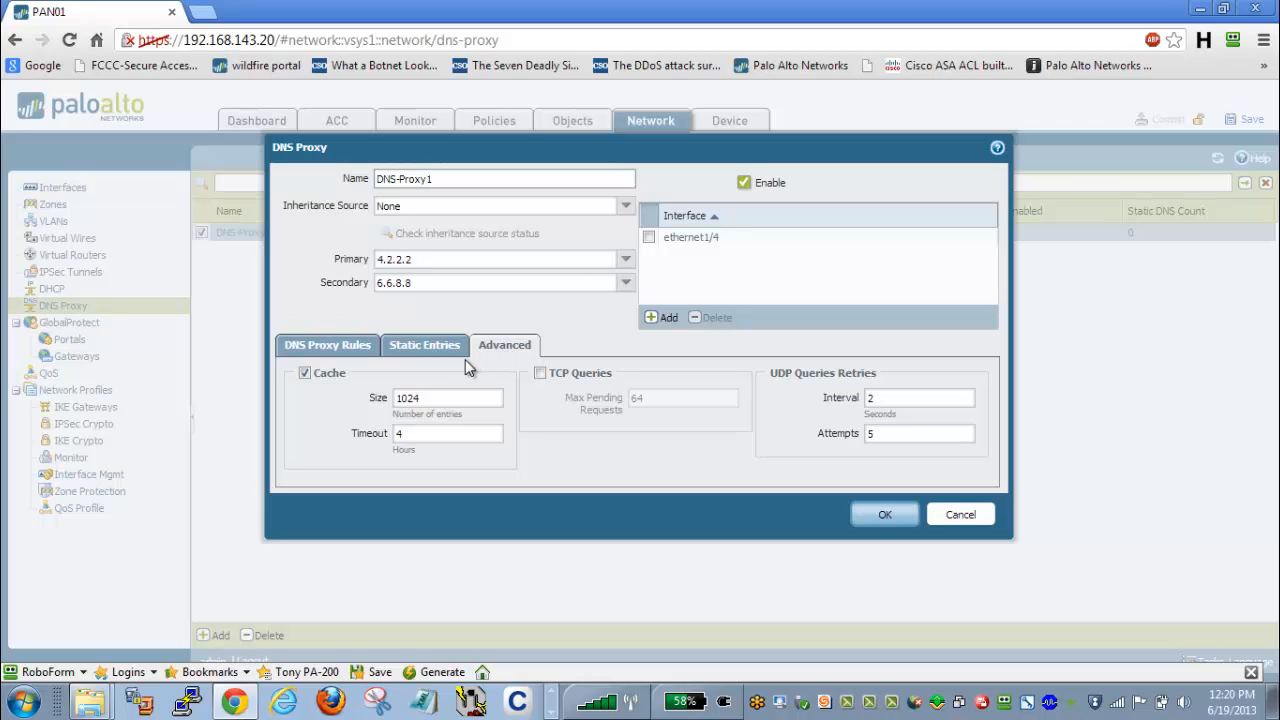
- Show DNS-Proxy1's Static Entries list, which is empty
{"action": "left_click", "coordinate": [328, 344]}
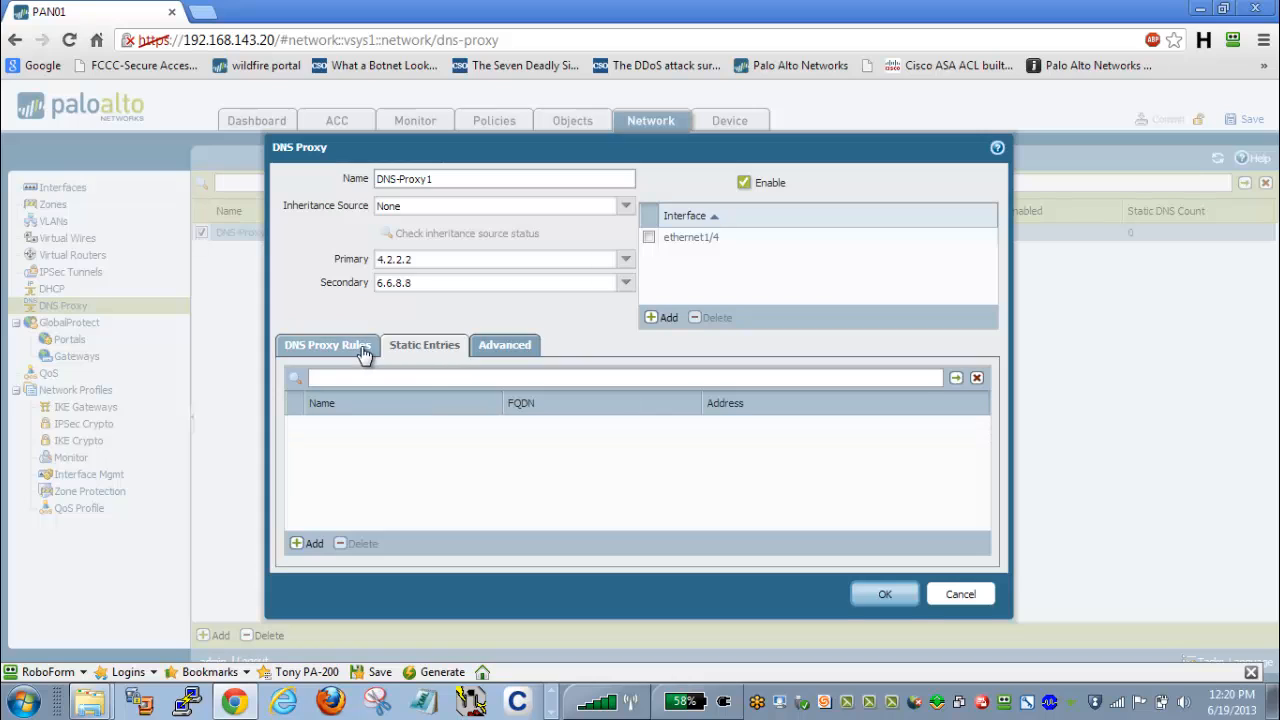